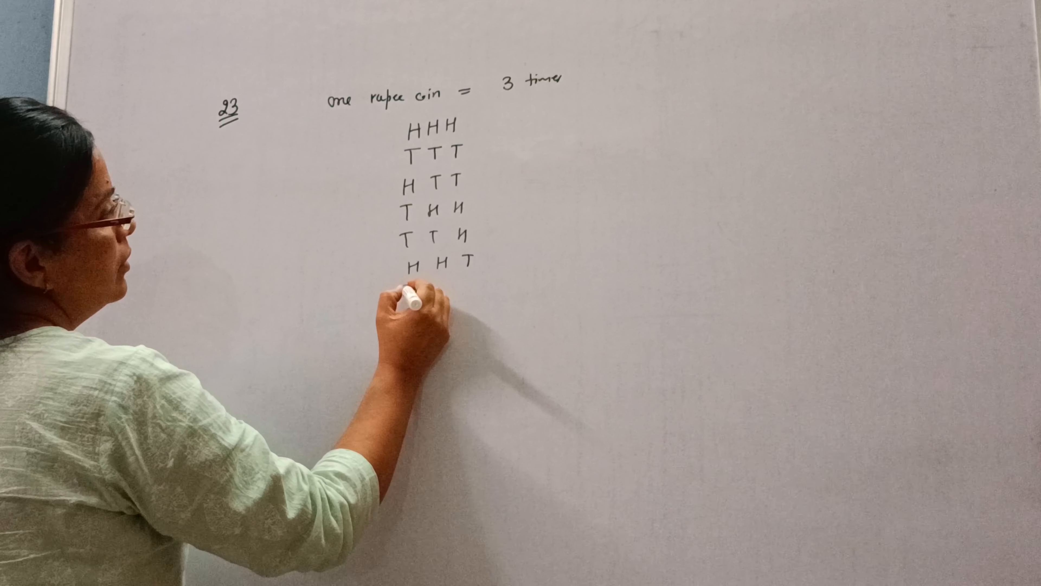
type("T")
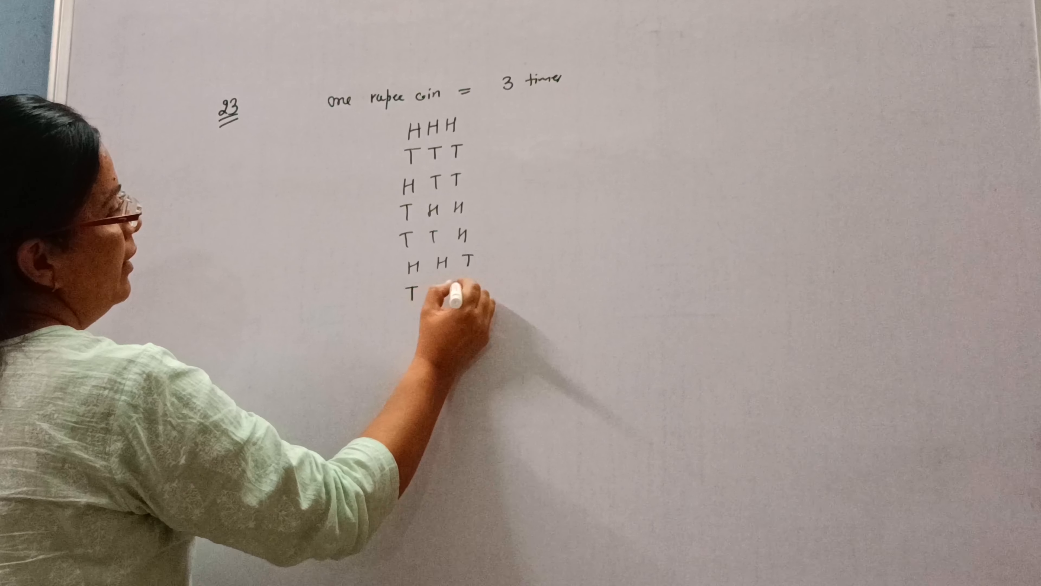